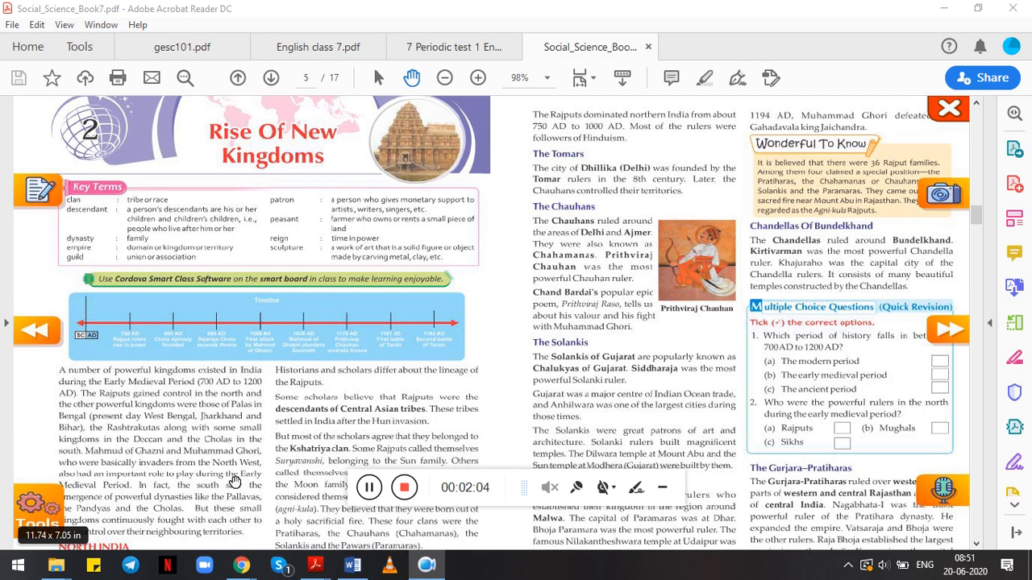
mouse_move(324, 313)
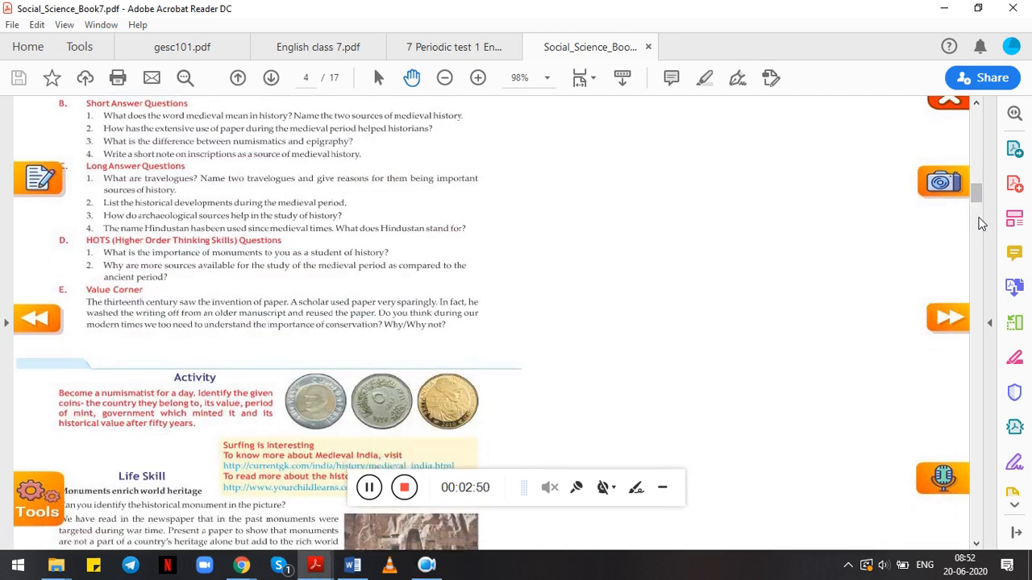
scroll(down, 3)
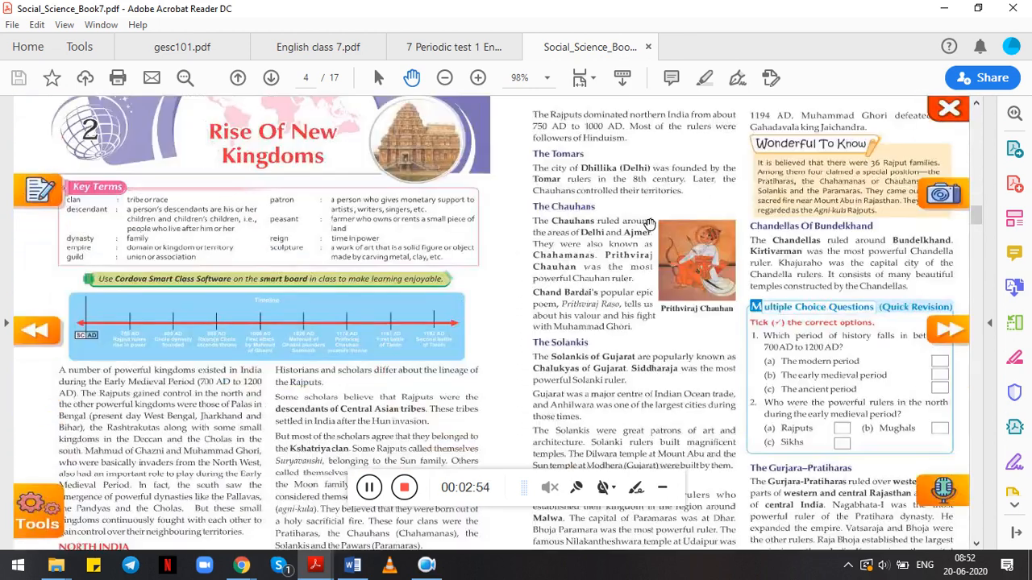
scroll(down, 3)
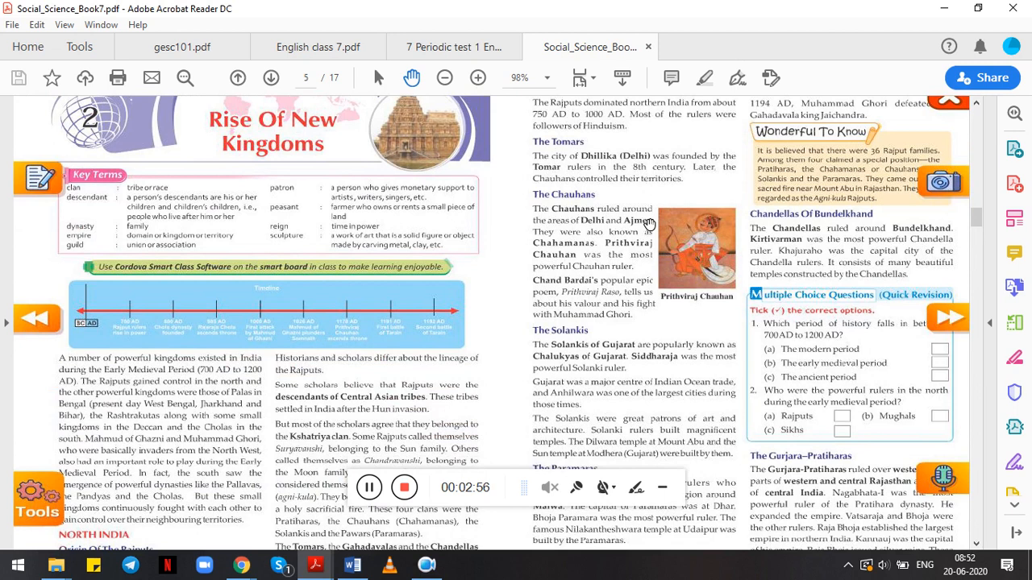
scroll(down, 3)
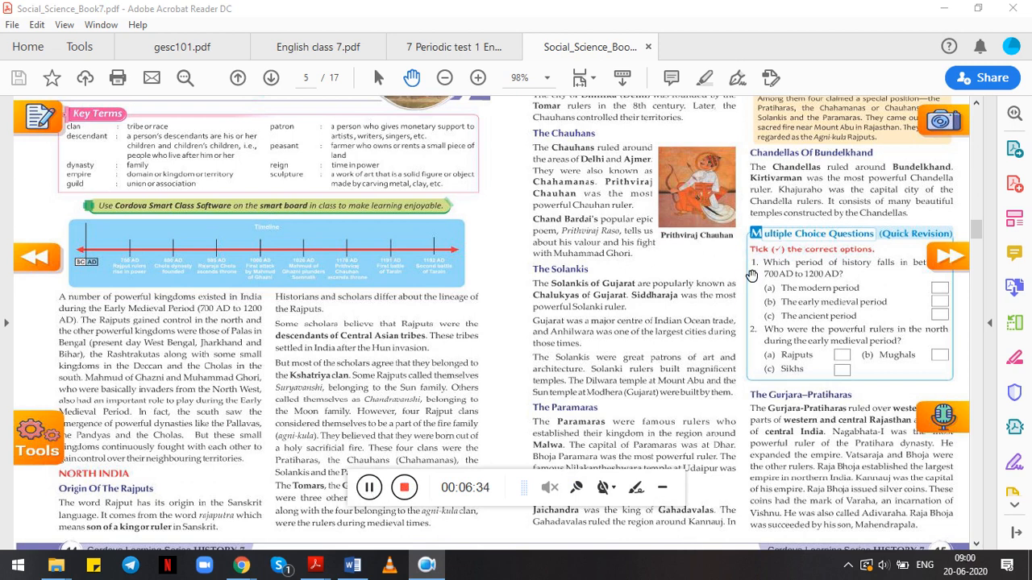
scroll(up, 3)
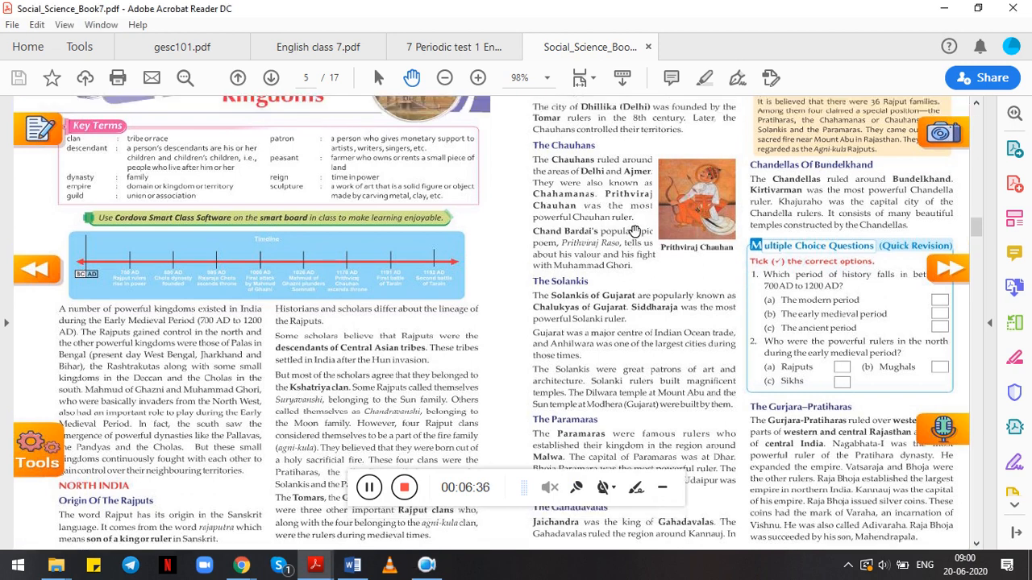
scroll(up, 3)
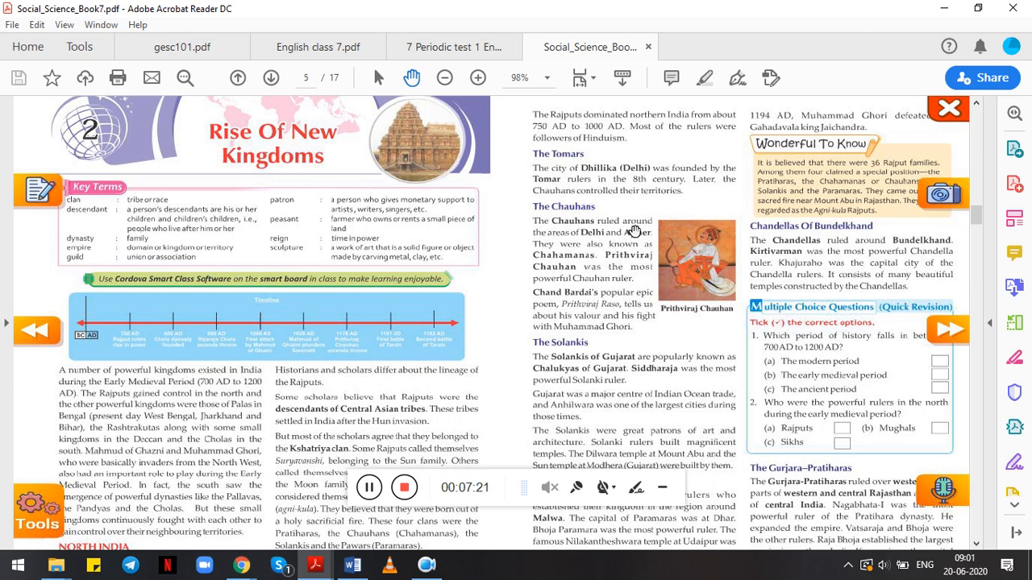
scroll(down, 3)
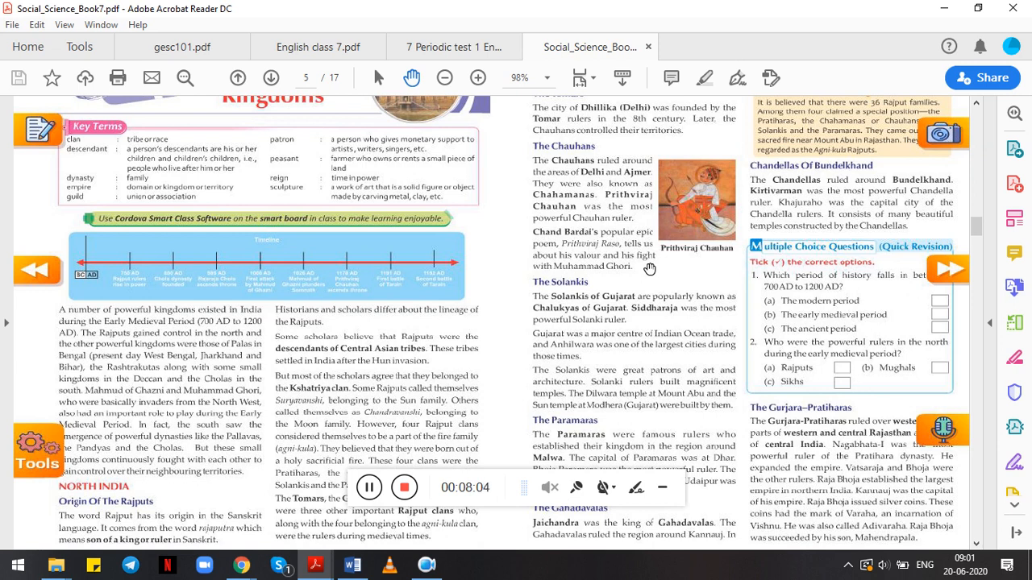
mouse_move(674, 296)
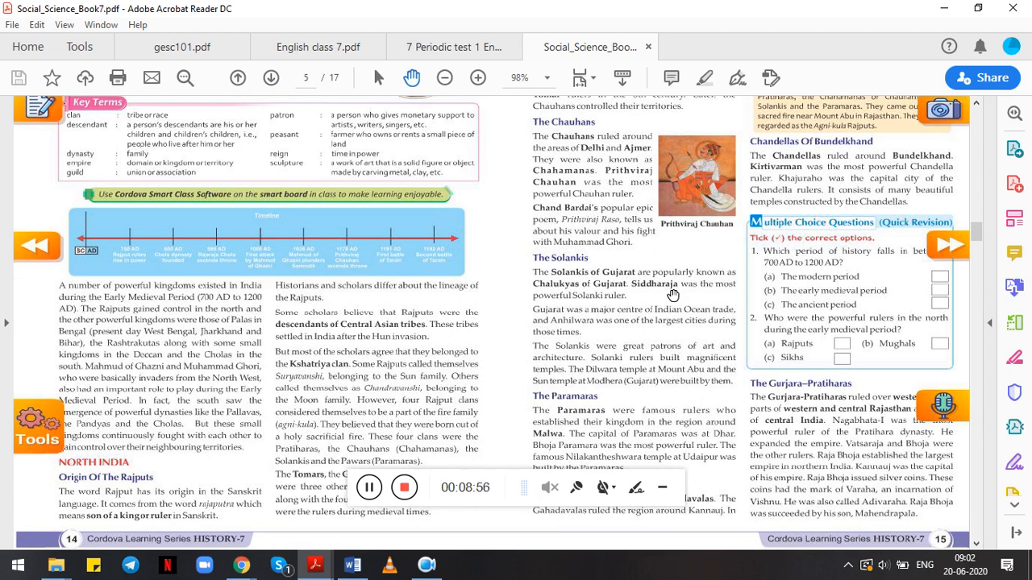
mouse_move(641, 357)
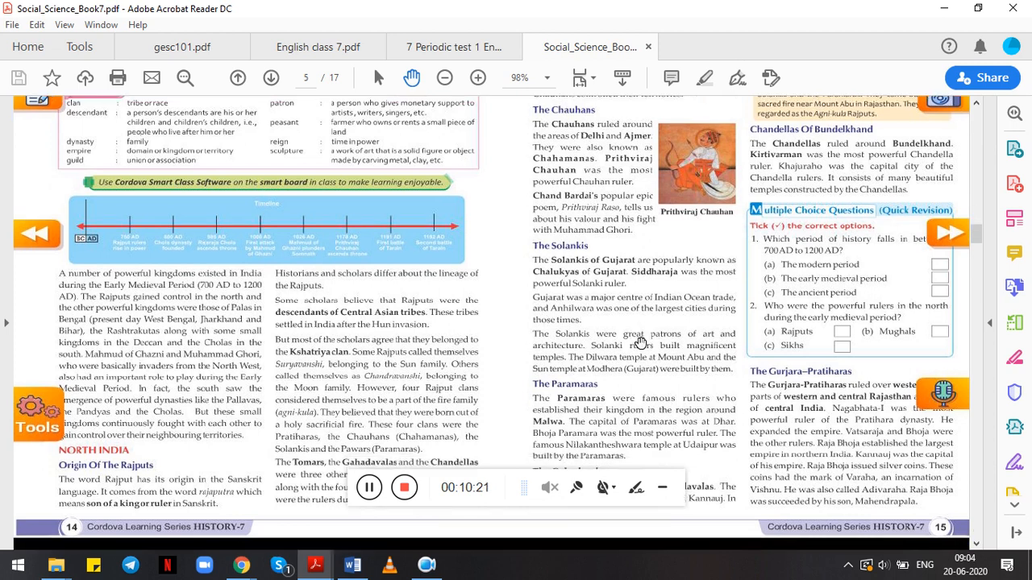
scroll(down, 3)
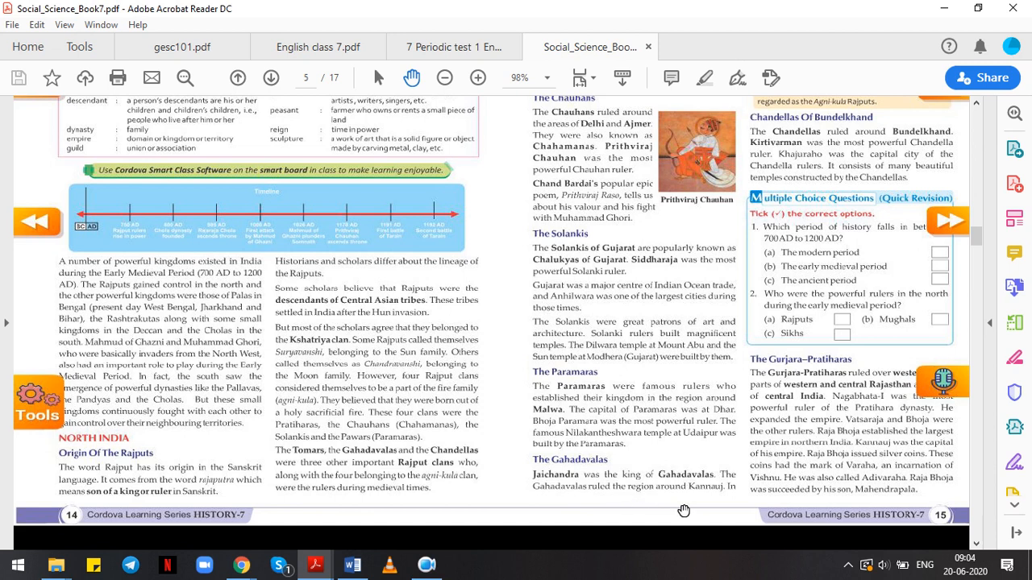
scroll(up, 3)
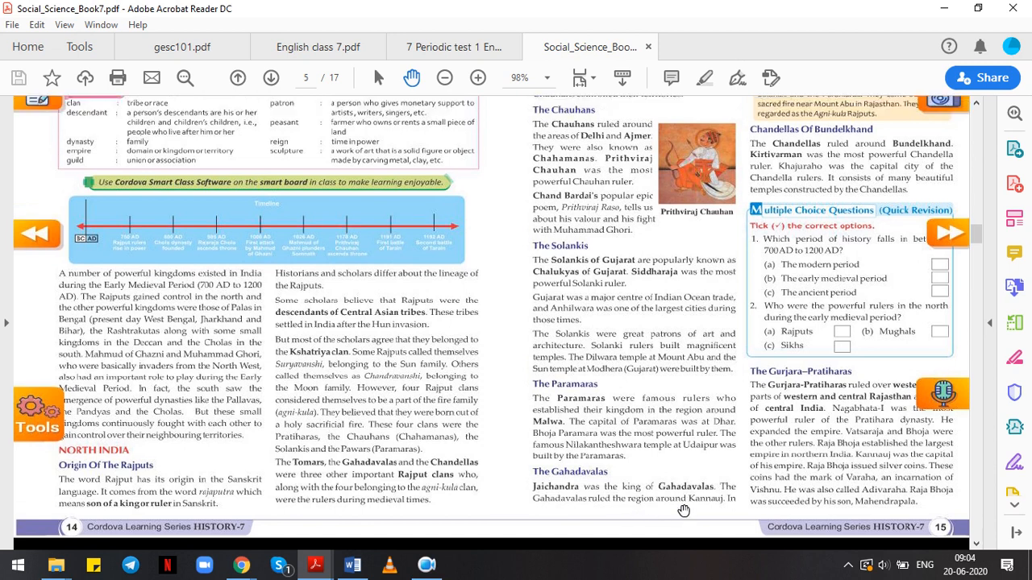
scroll(up, 3)
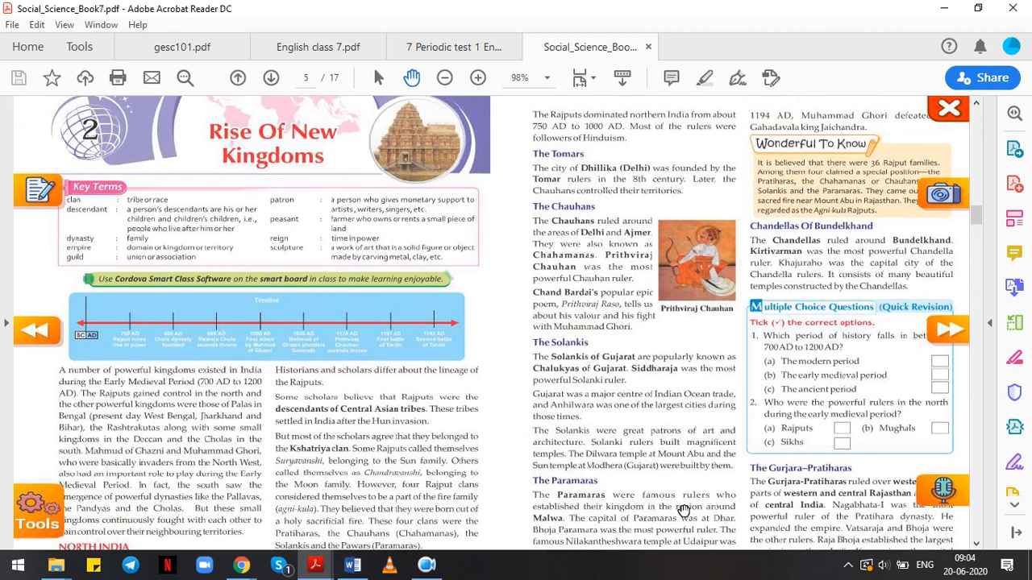
scroll(down, 3)
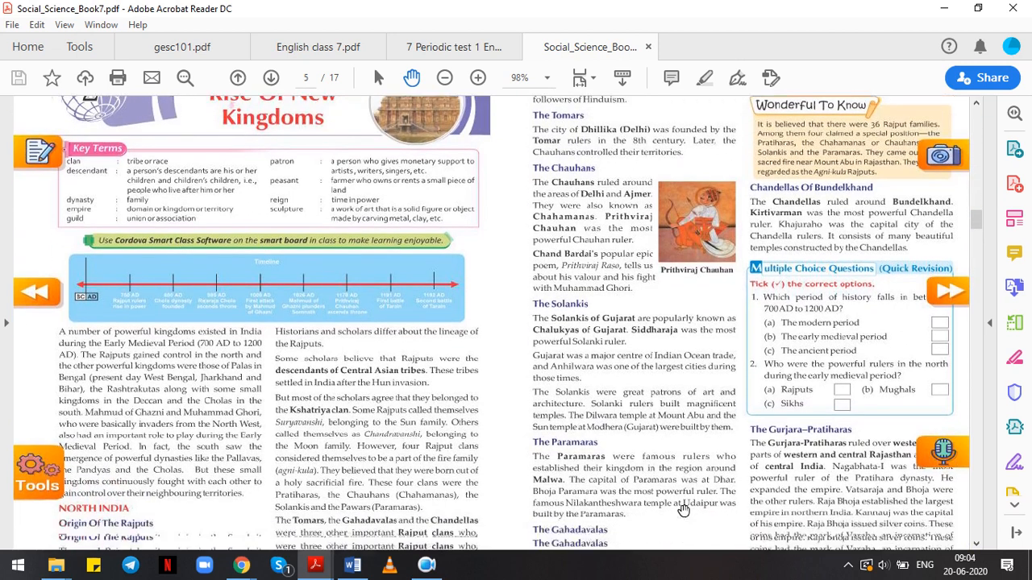
scroll(up, 3)
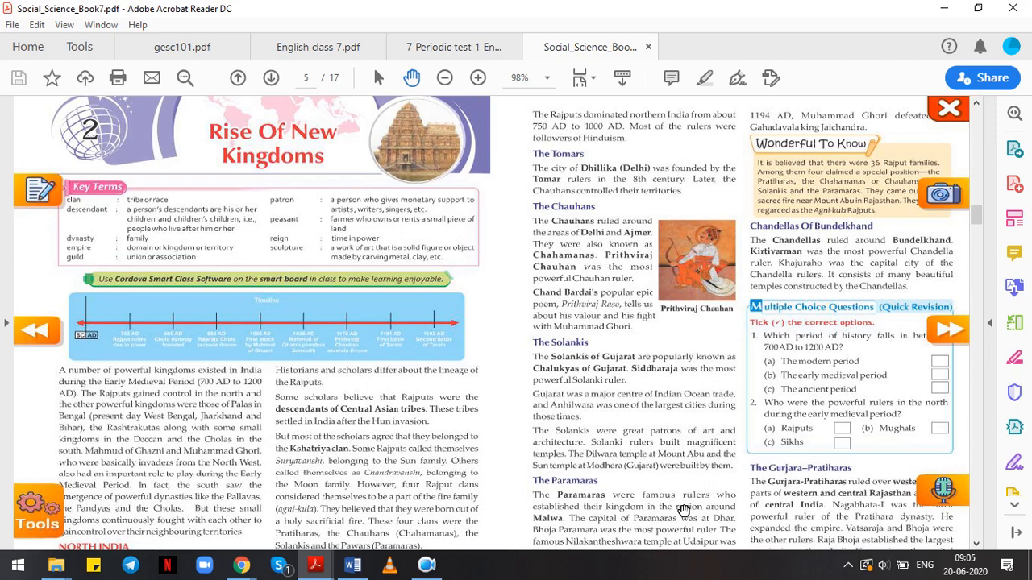
scroll(down, 3)
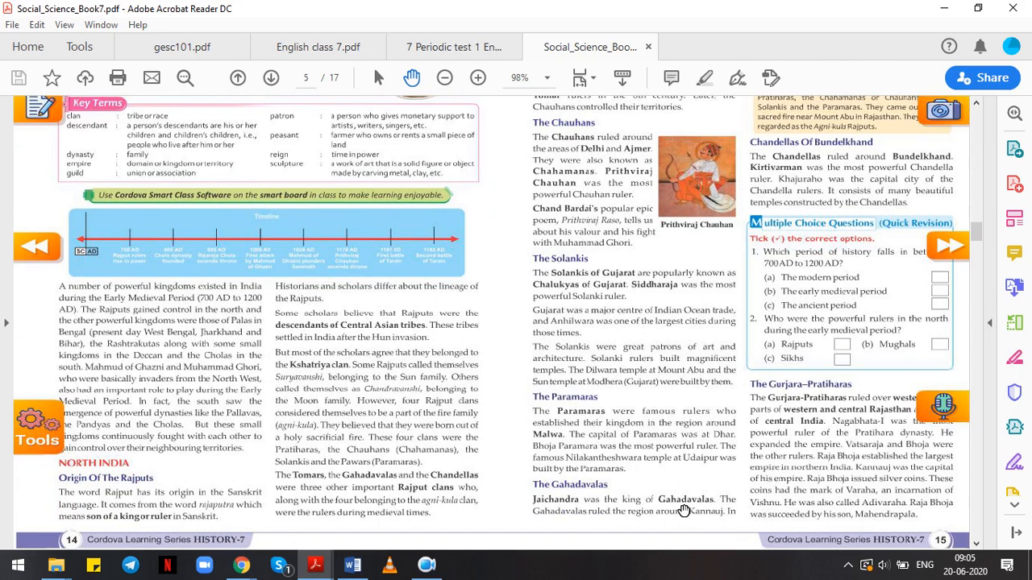
scroll(up, 3)
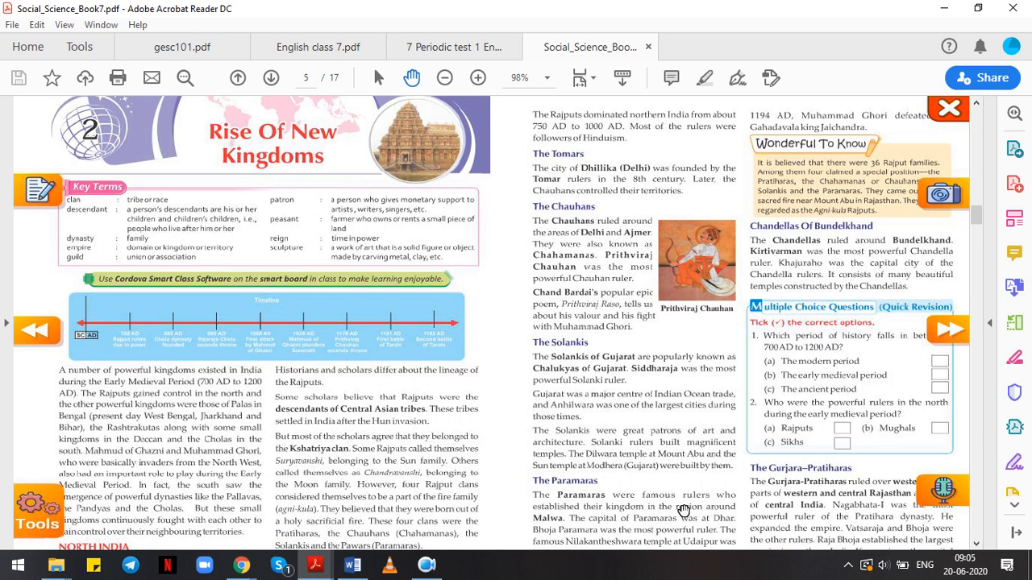
scroll(down, 3)
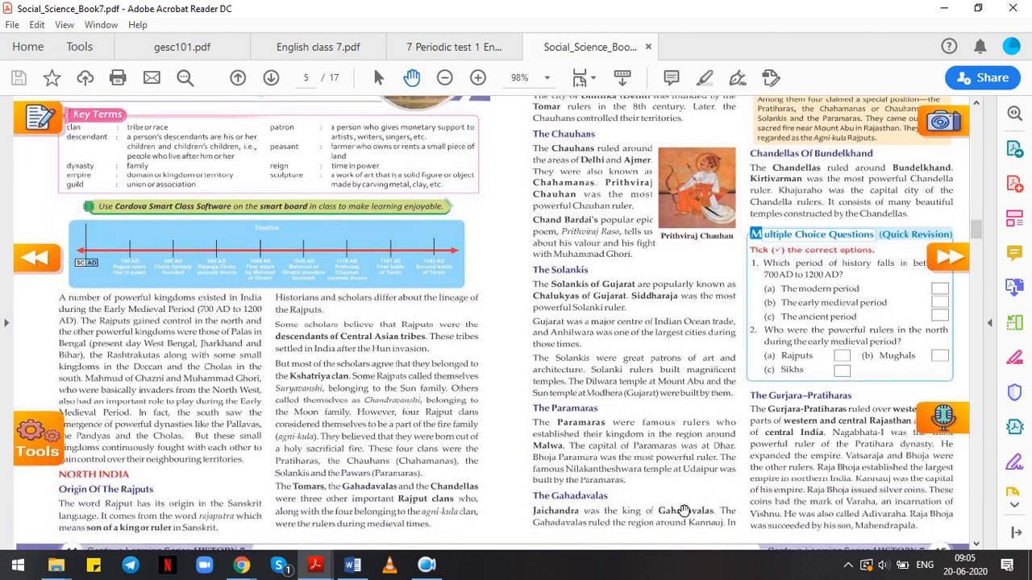